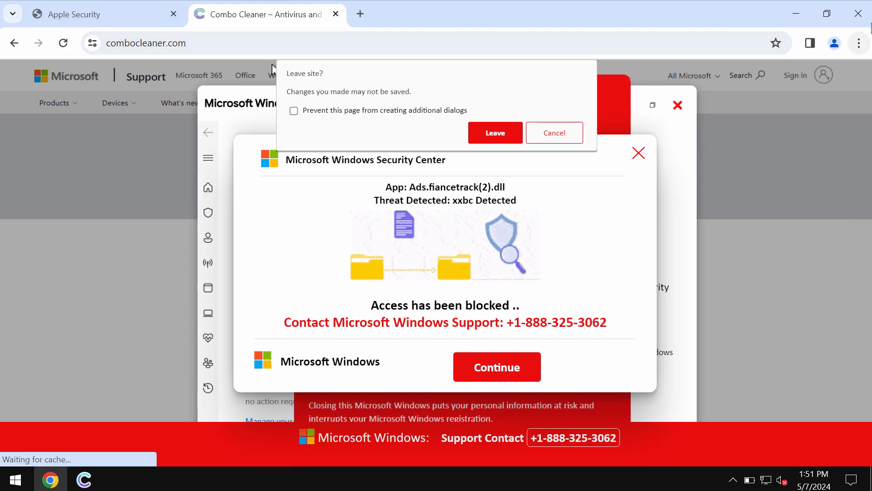
Step: Confirm Leave in the 'Leave site?' dialog and minimize Chrome once combocleaner.com loads
left_click(495, 133)
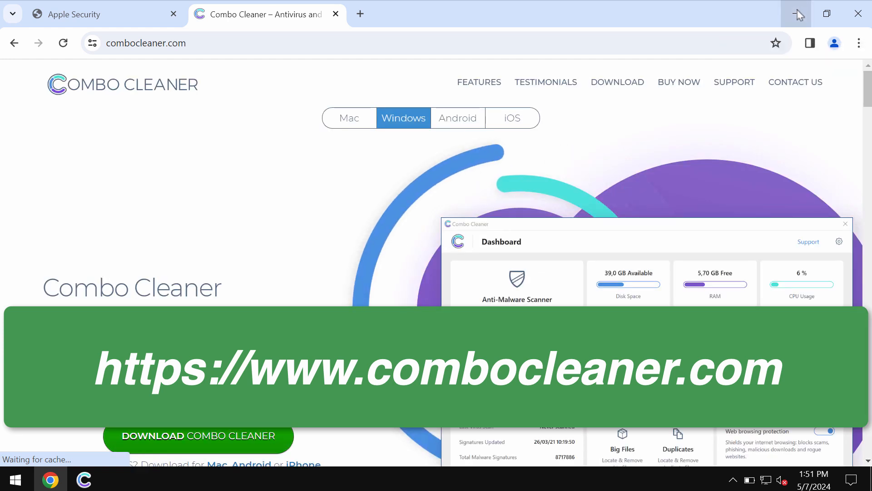
left_click(798, 14)
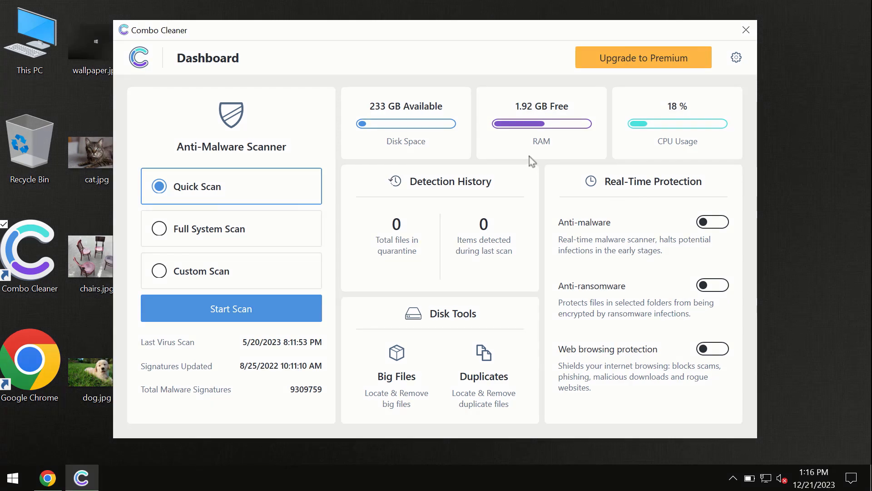
mouse_move(345, 61)
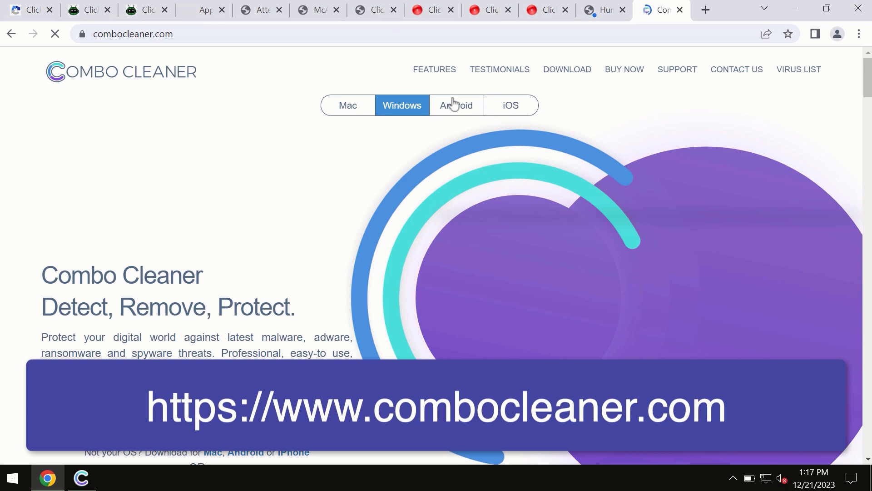
Step: Switch the combocleaner.com platform to Mac and return to the Combo Cleaner app
left_click(348, 106)
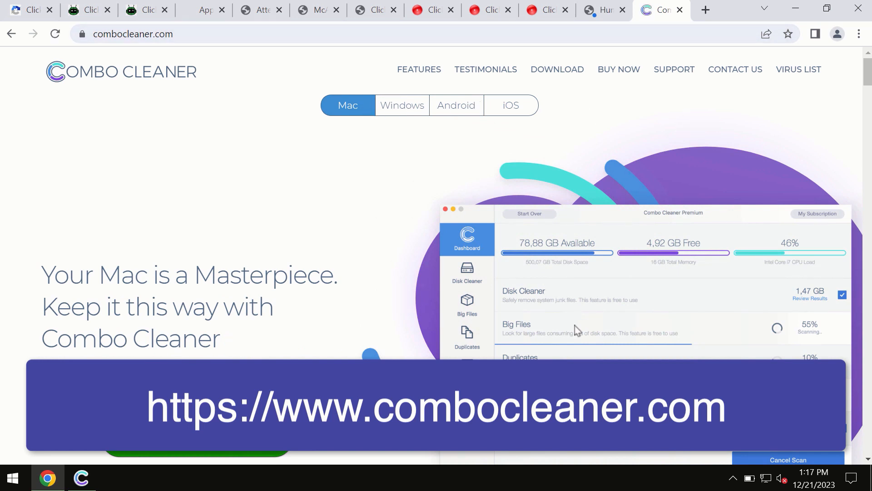
left_click(509, 105)
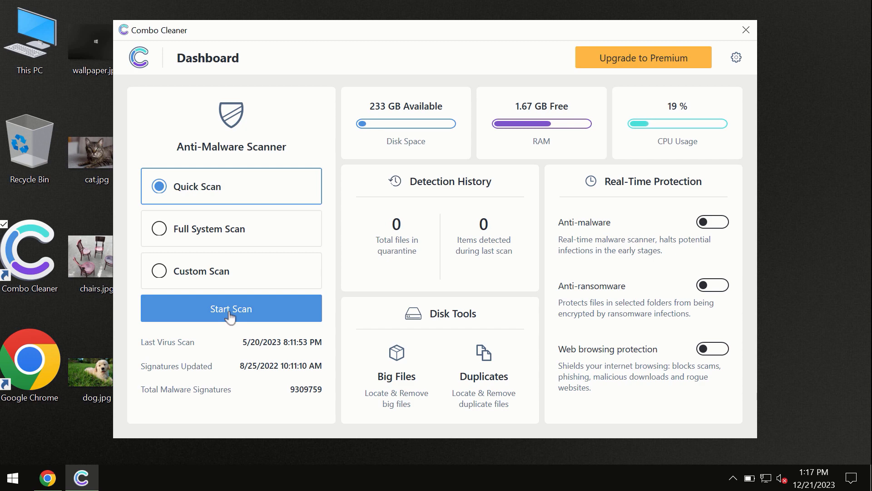
Step: Start the Quick Scan from the Dashboard
left_click(230, 308)
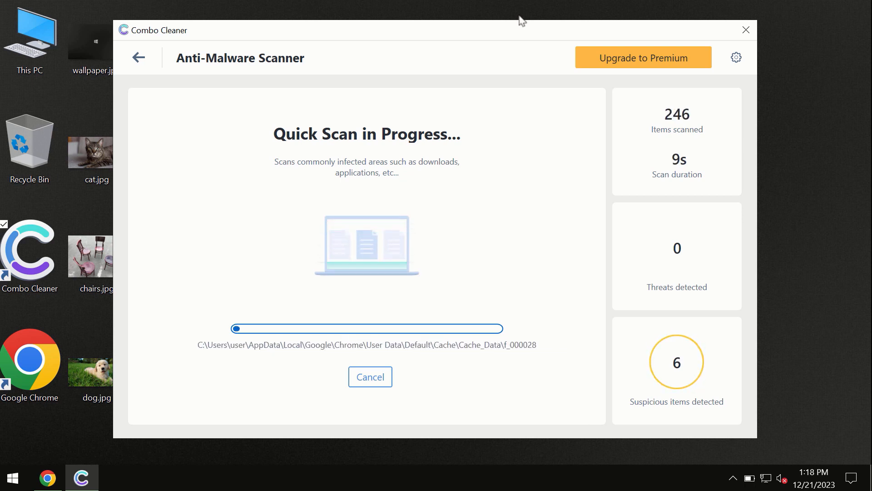
mouse_move(454, 123)
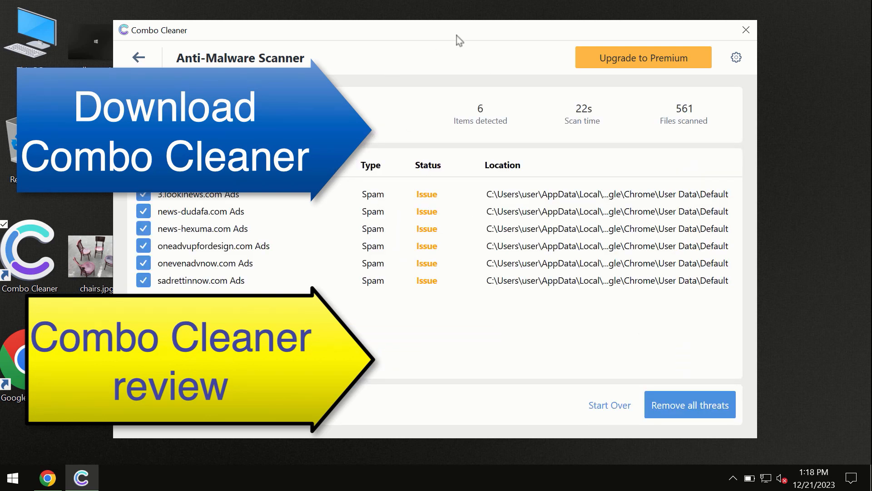
mouse_move(556, 88)
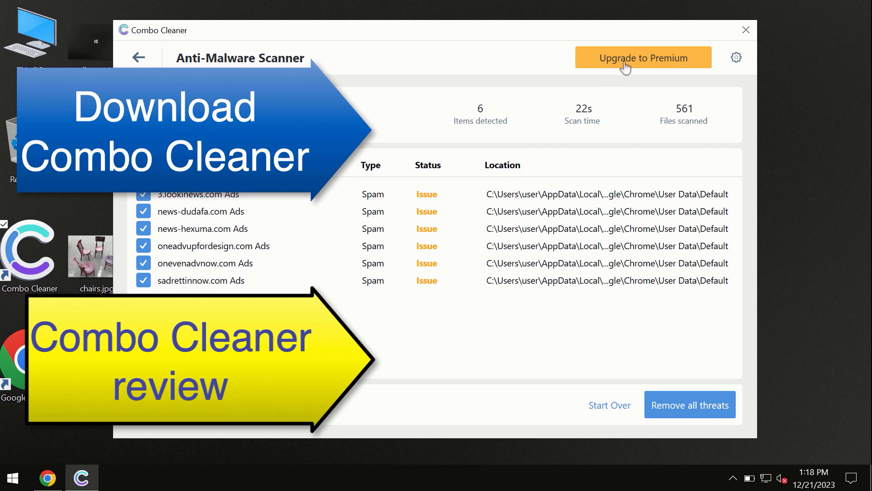
Step: Go to the Get Combo Cleaner Premium upgrade page from the scan results
left_click(642, 57)
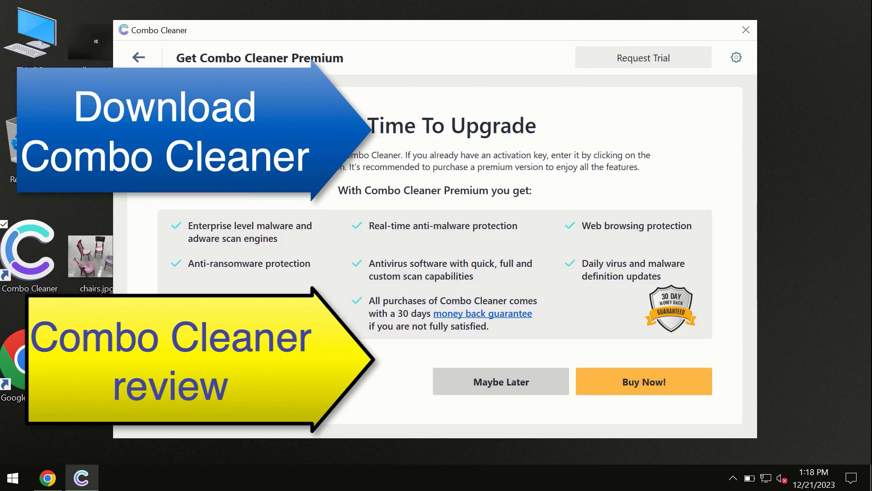